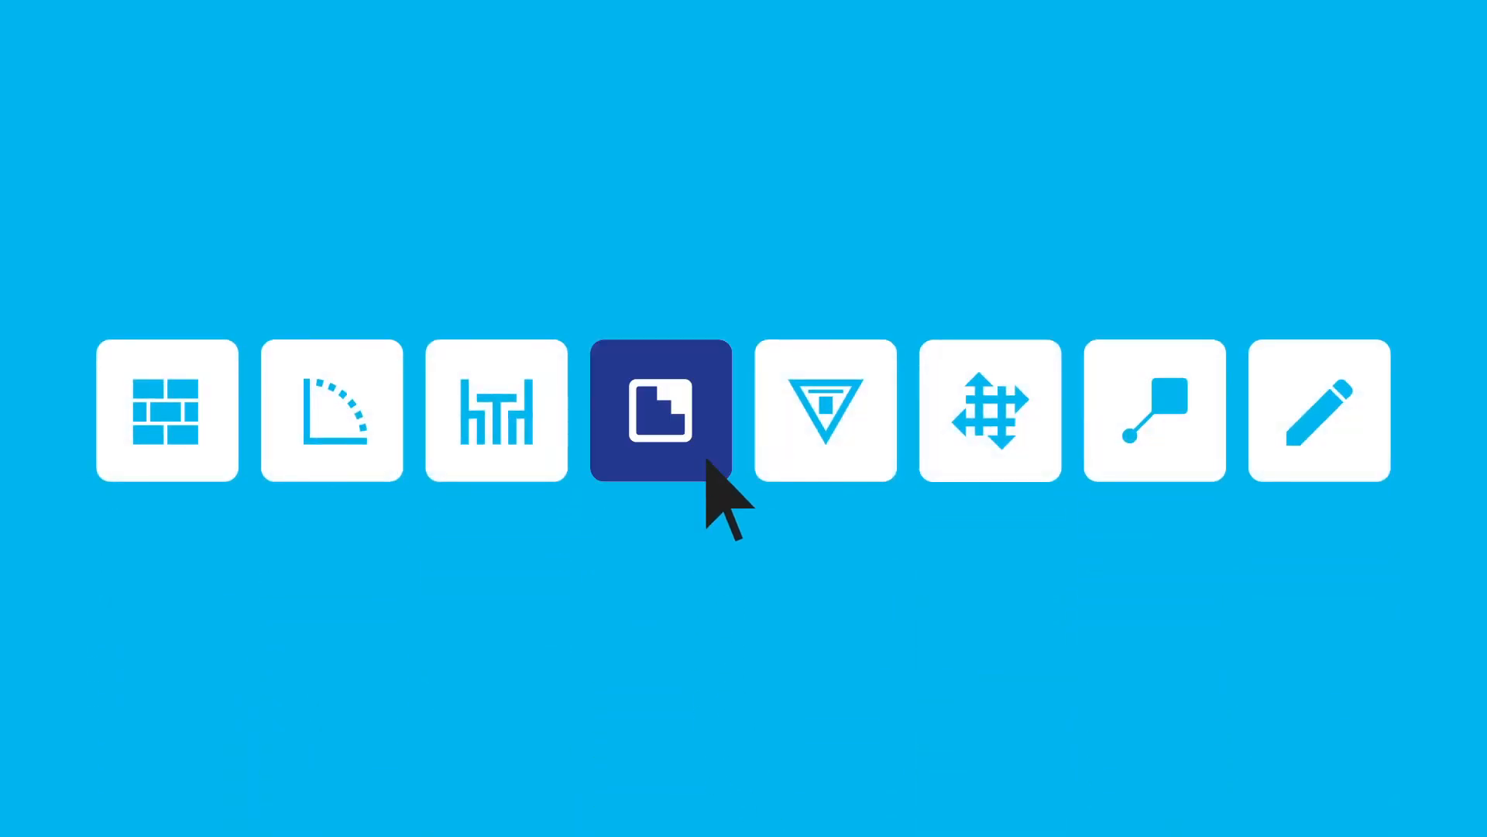
- Switch the floor plan editor into zone mode to show the walled room layout
click(655, 412)
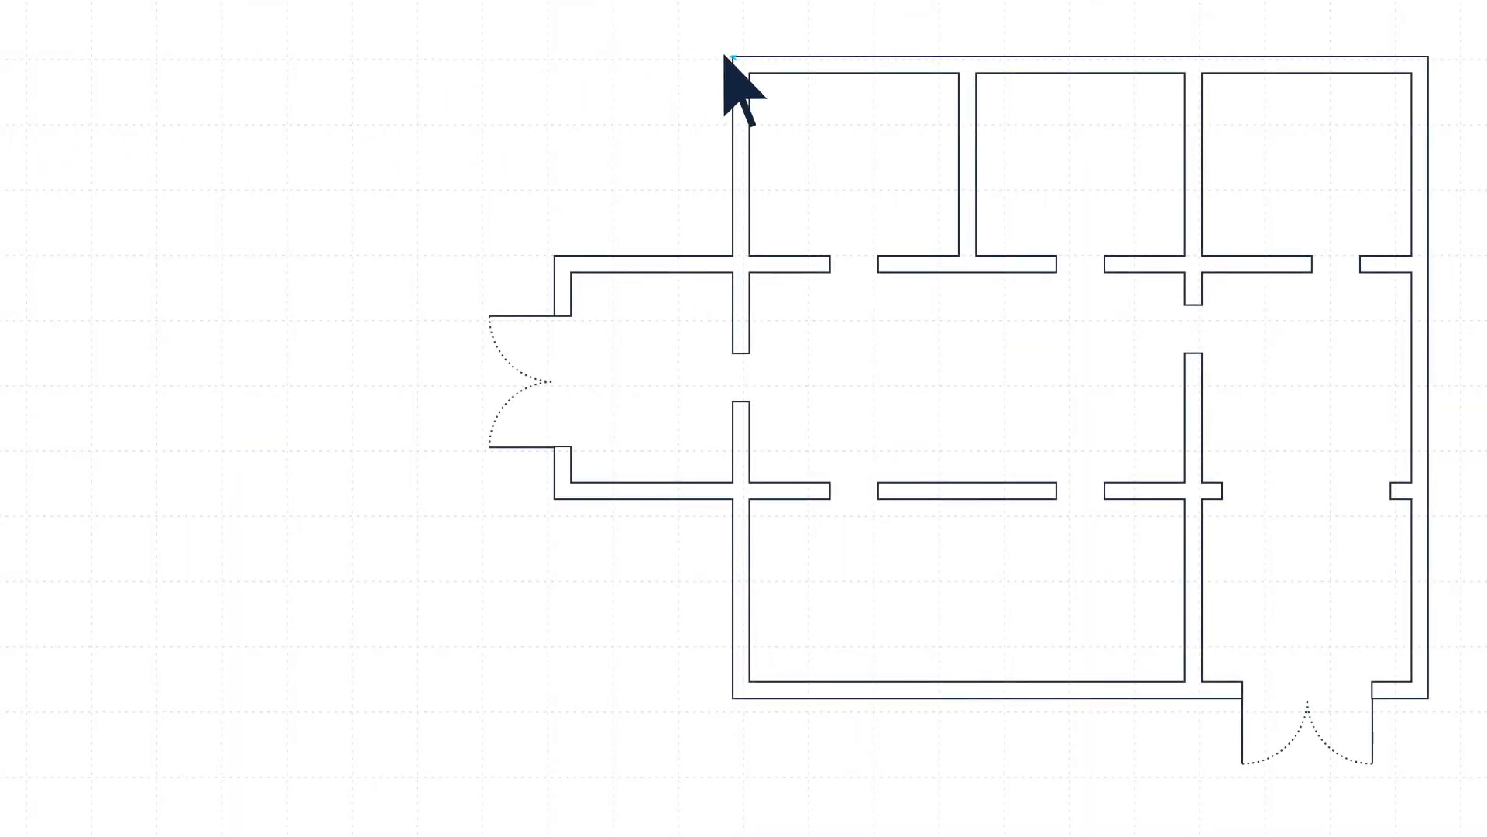
- Bring up the Zones panel with New Zone Type Interior, snapping toggles and Zone Visibility list
drag(735, 62, 1304, 588)
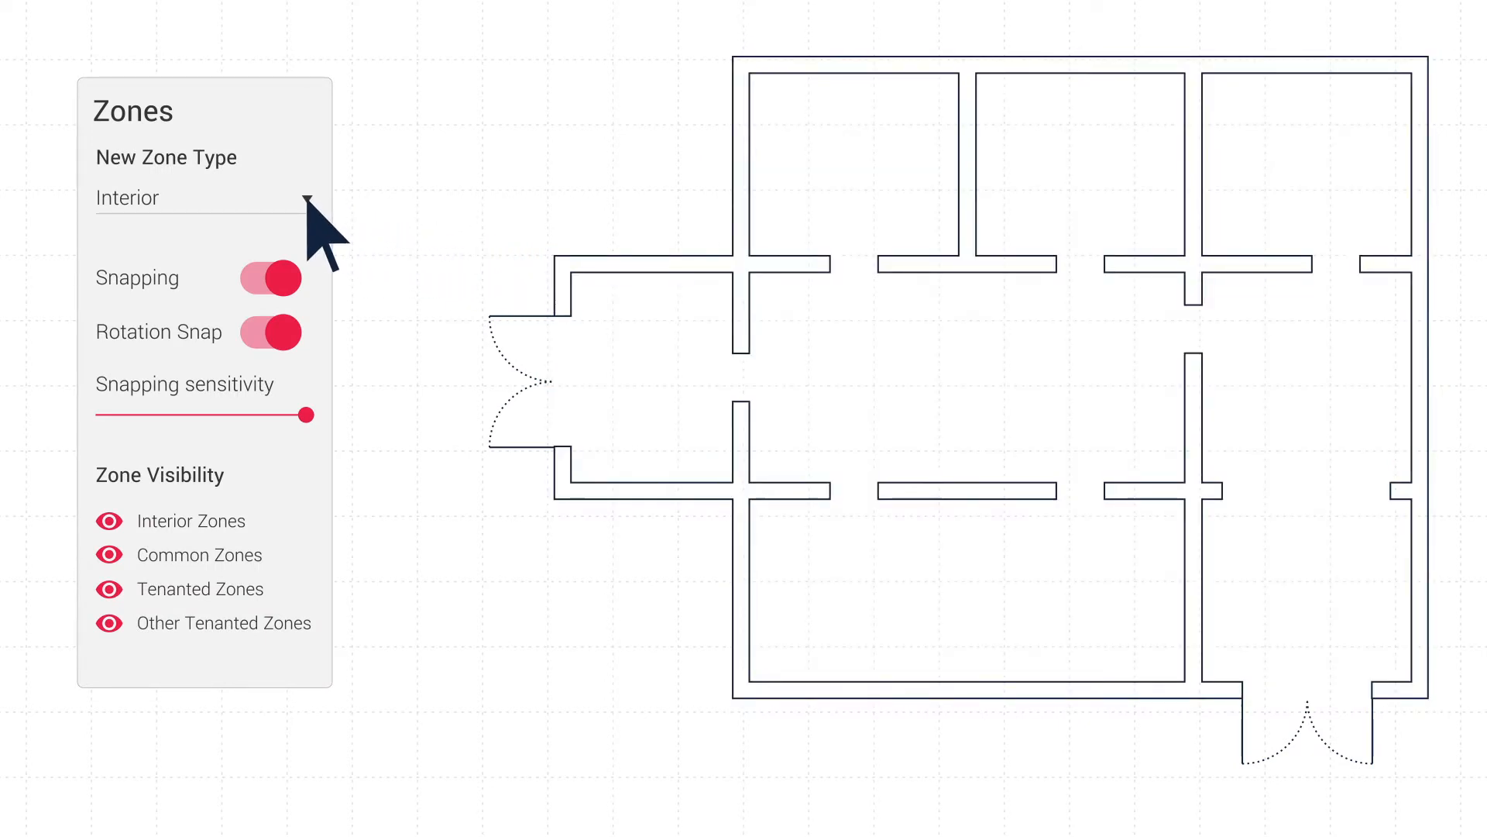
- Open the New Zone Type list to choose types like Tenanted and Private for the rooms
click(204, 197)
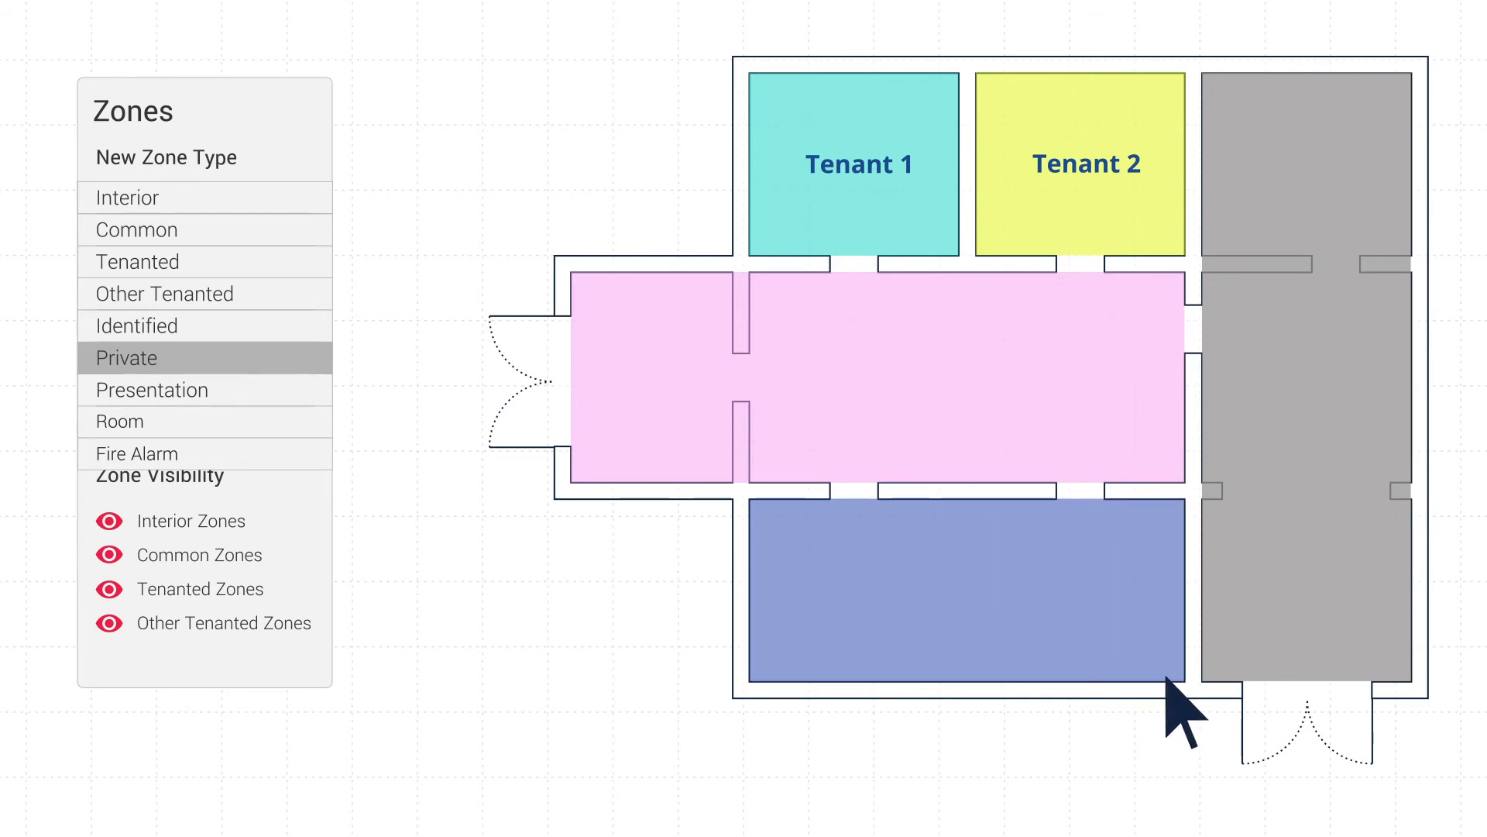
mouse_move(790, 579)
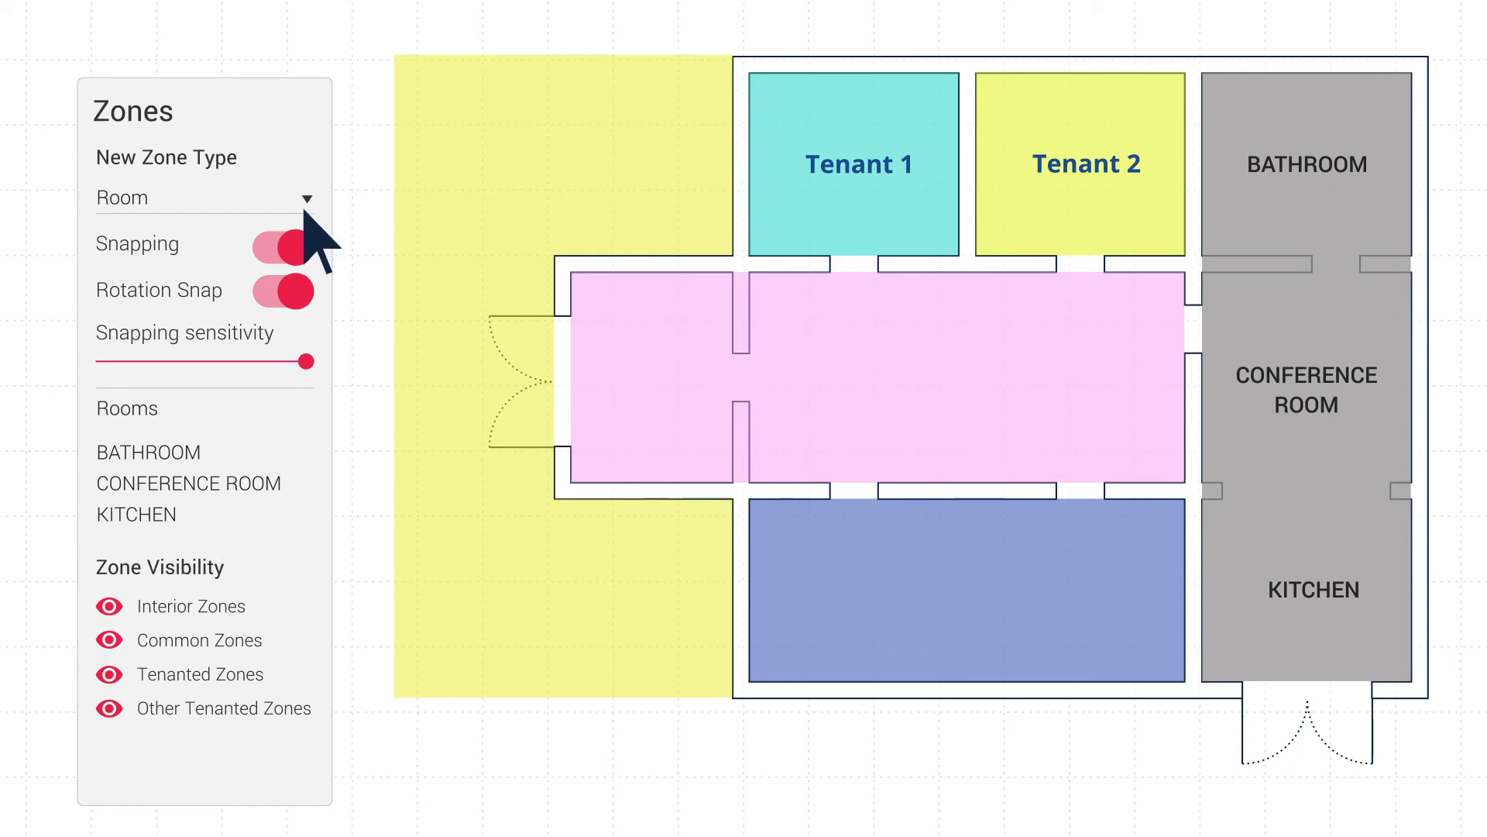
- Pick another zone type for Zone 1 and Zone 2, then lock the Zones layer
click(203, 197)
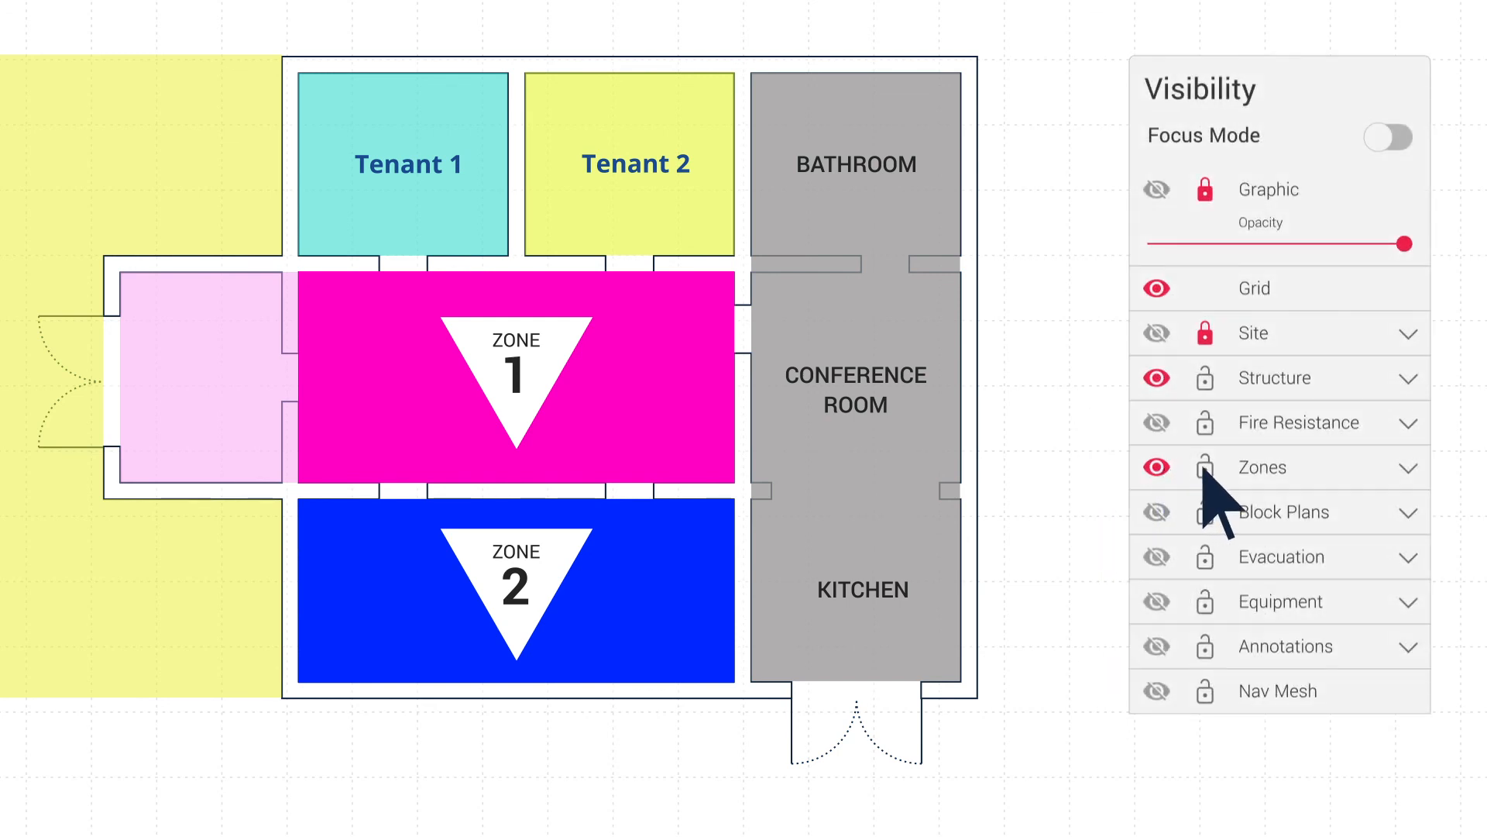
click(1204, 466)
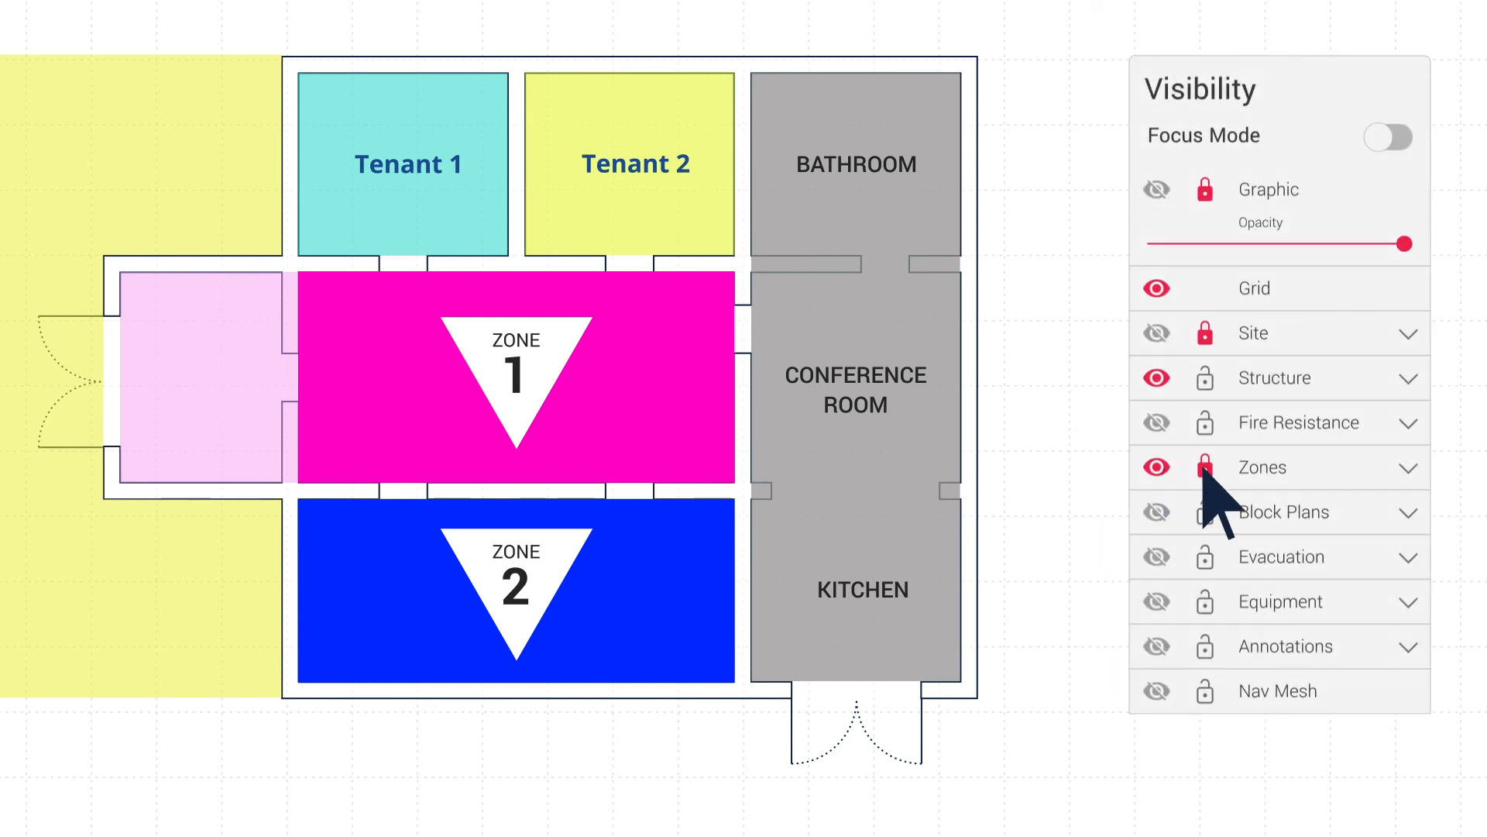